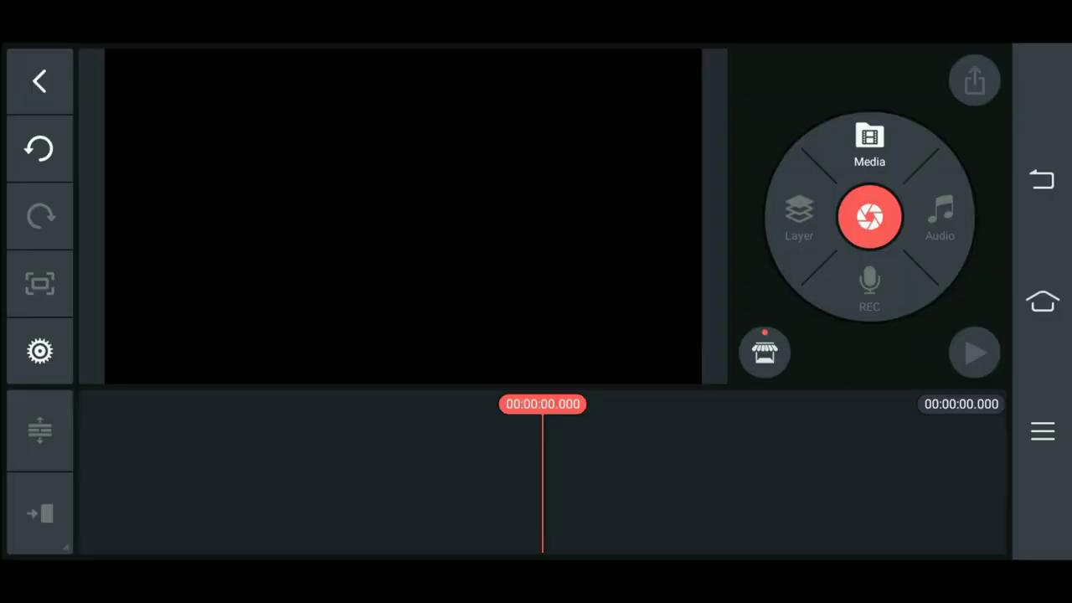
- Add the gameplay clip from Media and stack a copy as an overlay layer
{"action": "left_click", "coordinate": [869, 138]}
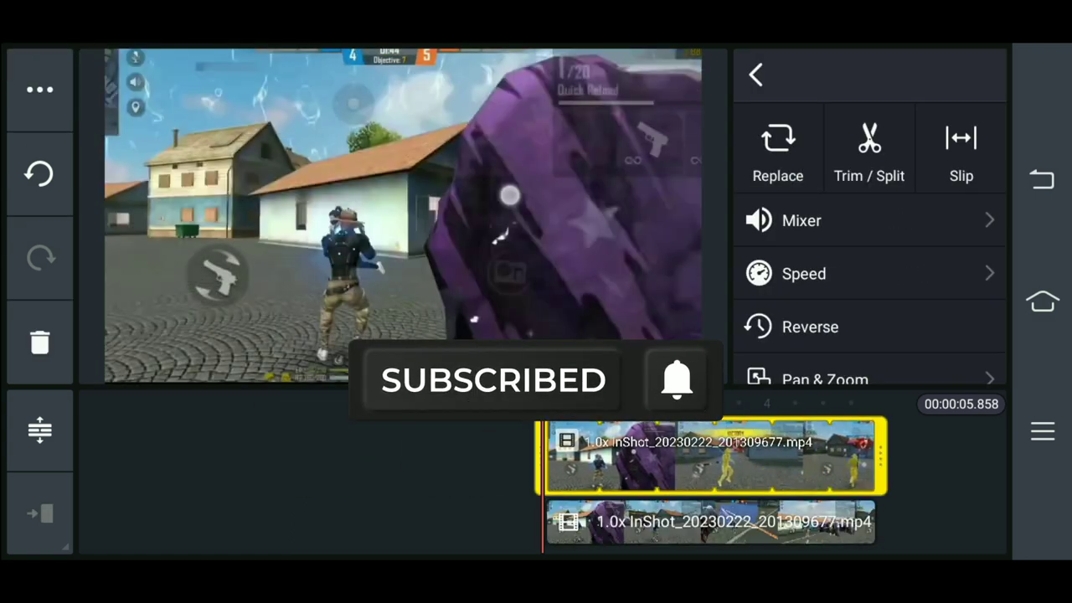
- Give the overlay copy the full-frame Split Screen layout so it covers the main clip
{"action": "left_click", "coordinate": [710, 529]}
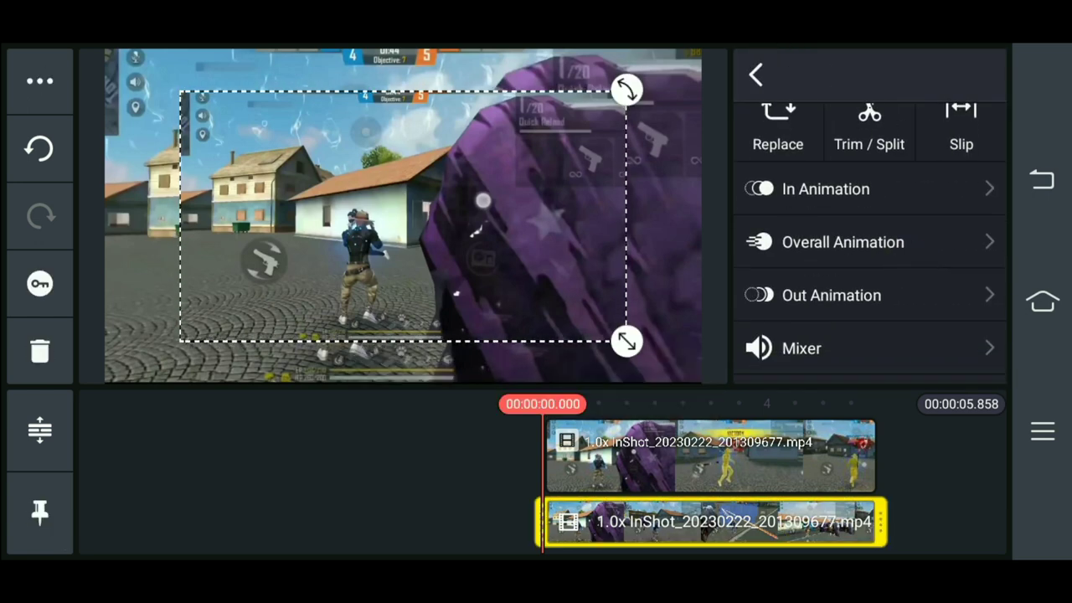
{"action": "scroll", "scroll_direction": "down", "scroll_amount": 3}
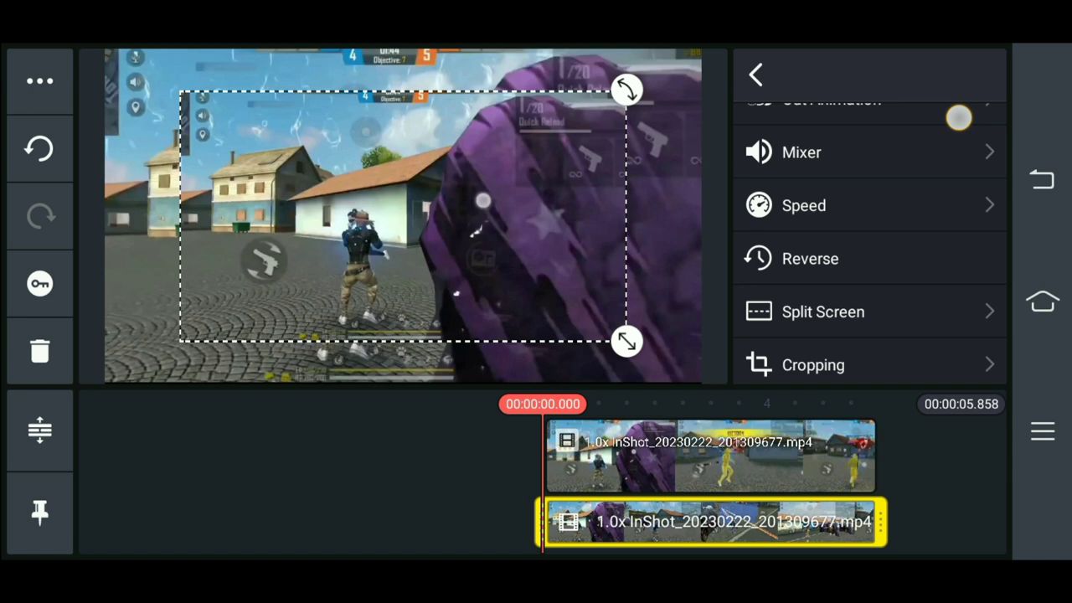
{"action": "left_click", "coordinate": [822, 294]}
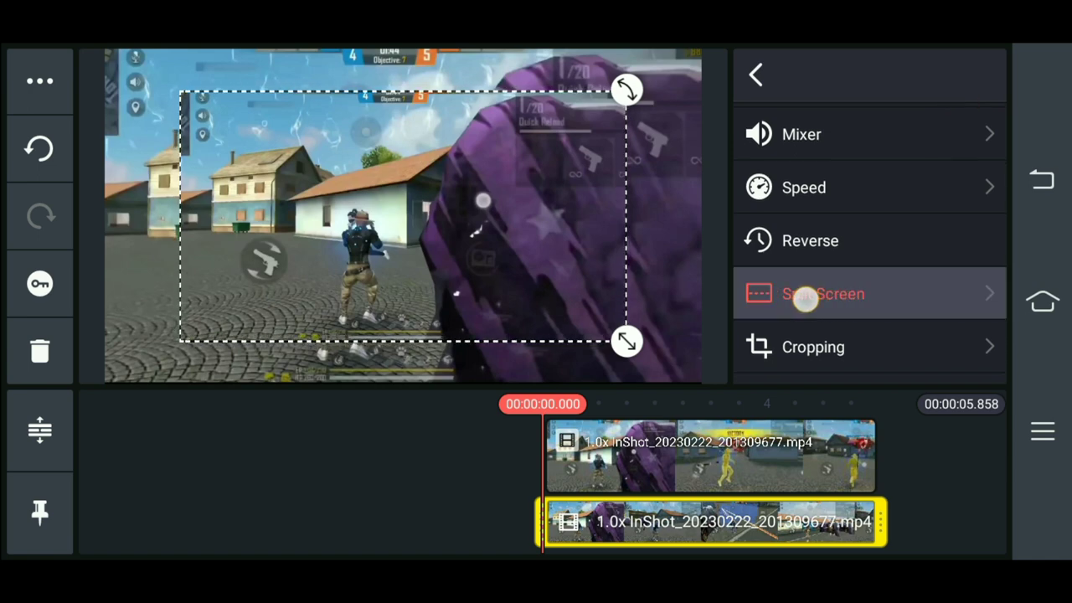
{"action": "left_click", "coordinate": [823, 294]}
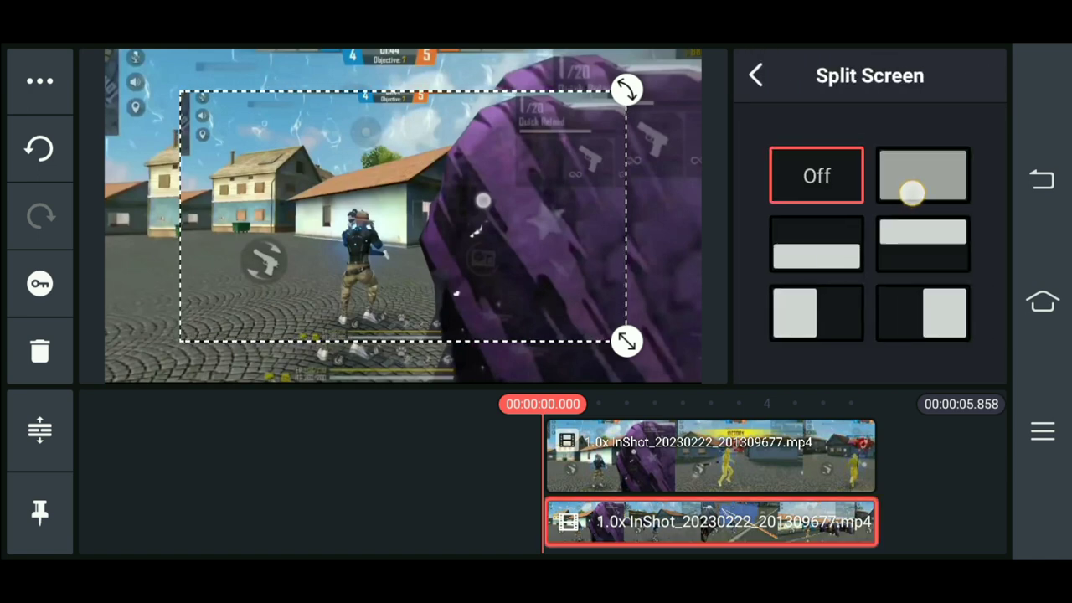
{"action": "left_click", "coordinate": [921, 175]}
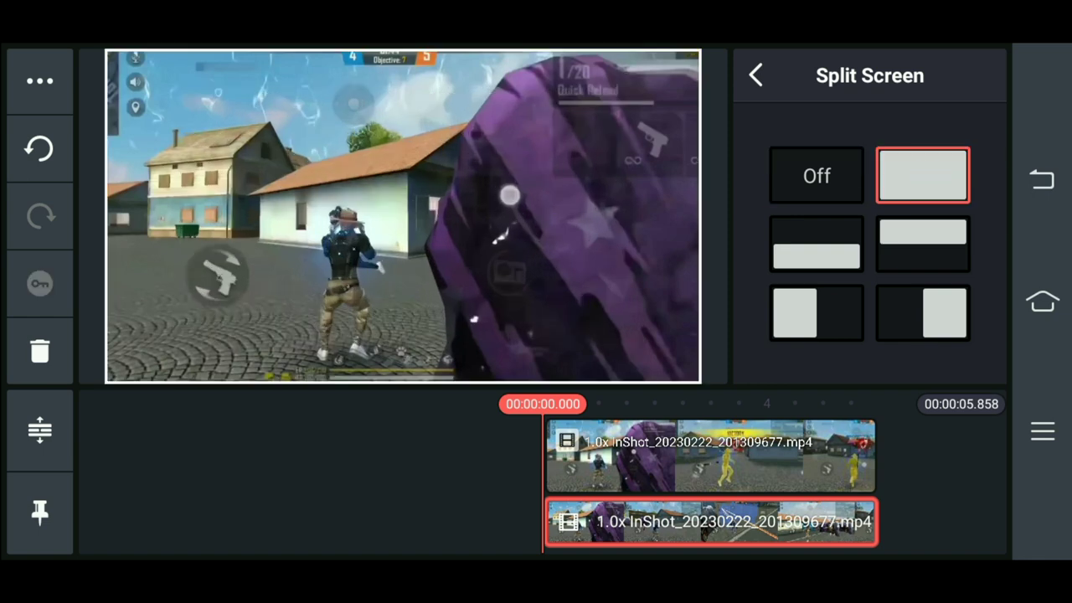
{"action": "left_click", "coordinate": [757, 75]}
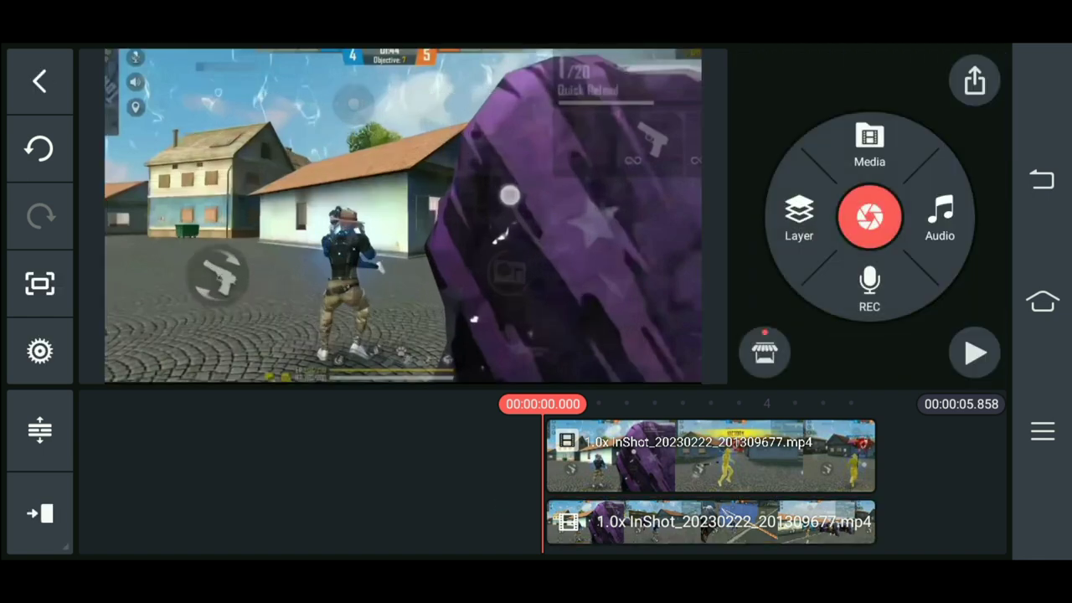
- Apply the black-and-white Mono M05 filter to the gameplay clip
{"action": "left_click", "coordinate": [710, 467]}
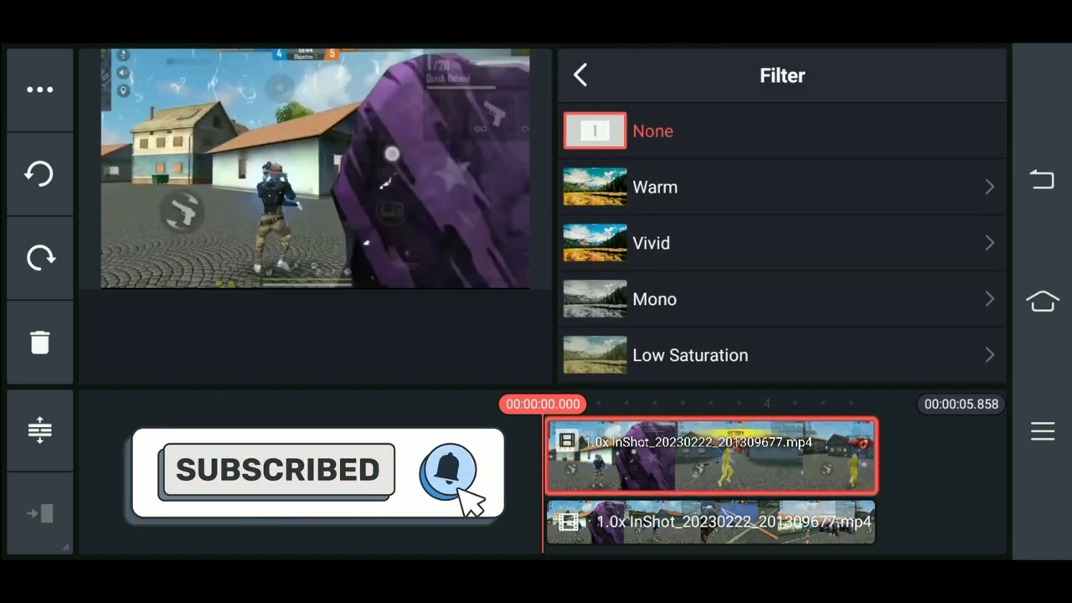
{"action": "left_click", "coordinate": [654, 299]}
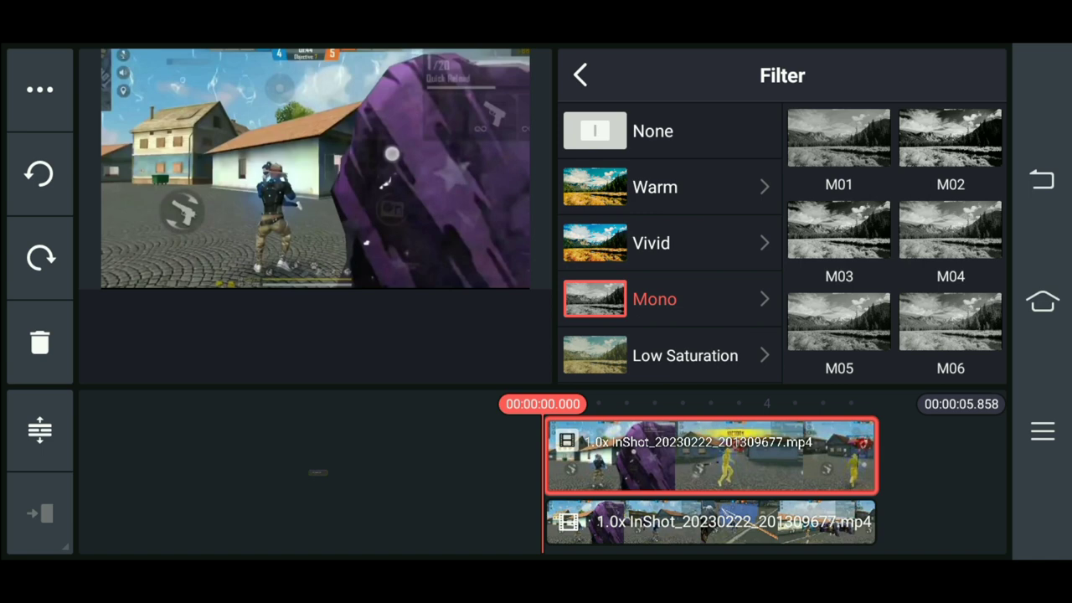
{"action": "scroll", "scroll_direction": "down", "scroll_amount": 3}
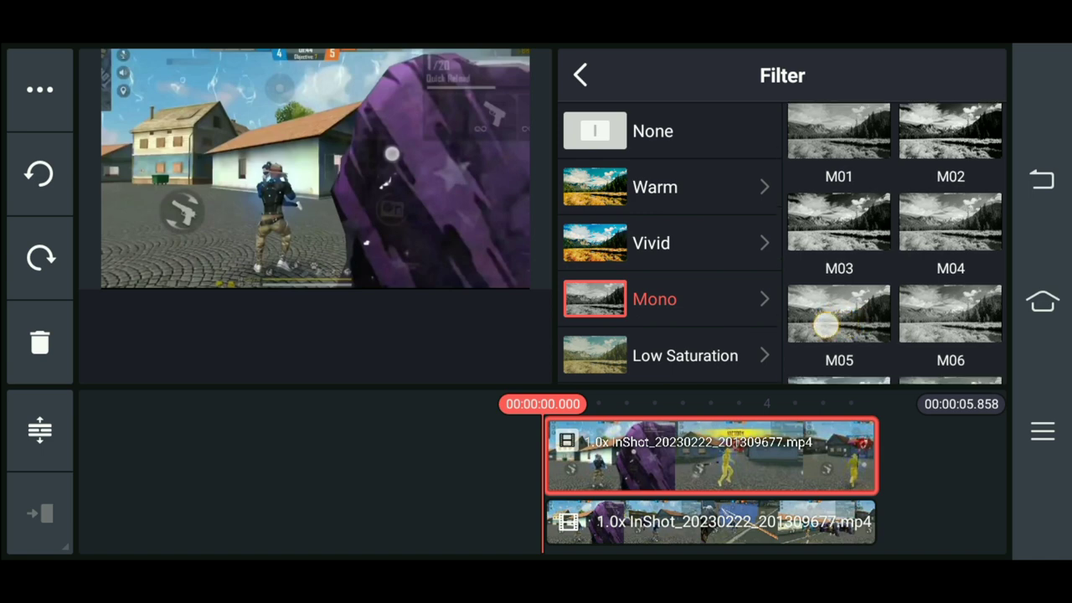
{"action": "left_click", "coordinate": [837, 313]}
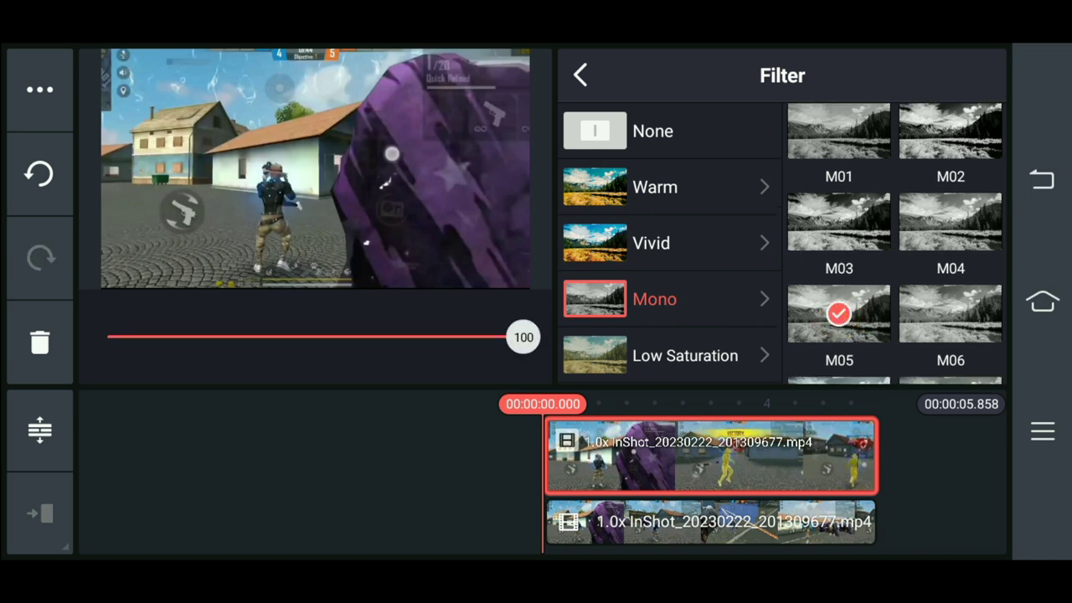
{"action": "left_click", "coordinate": [580, 74]}
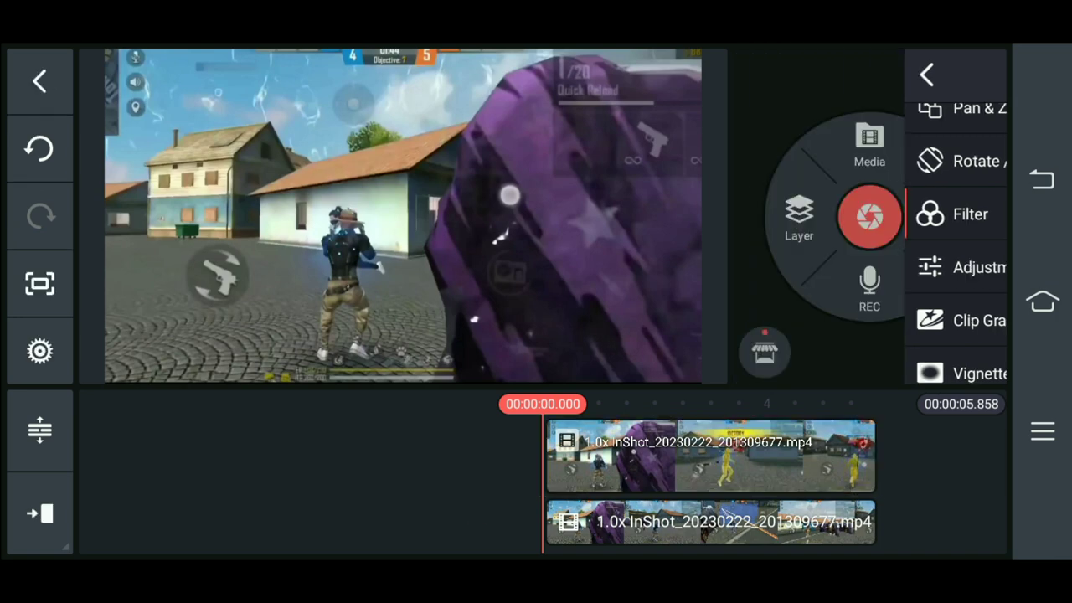
{"action": "left_click", "coordinate": [925, 74]}
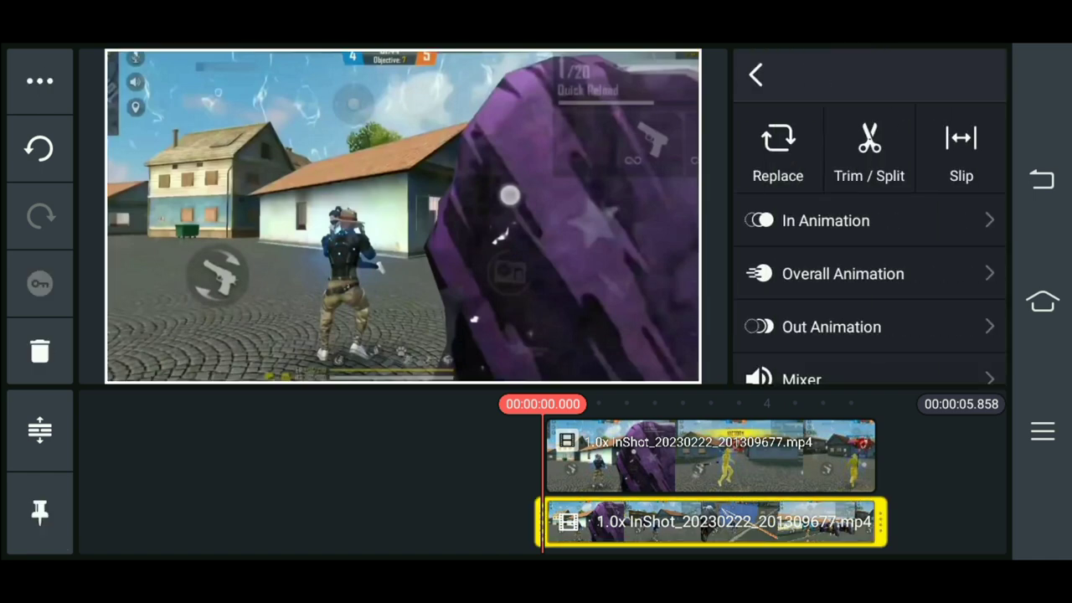
- Enable chroma key on the overlay with purple key colour and 32% / 68% thresholds
{"action": "scroll", "scroll_direction": "down", "scroll_amount": 3}
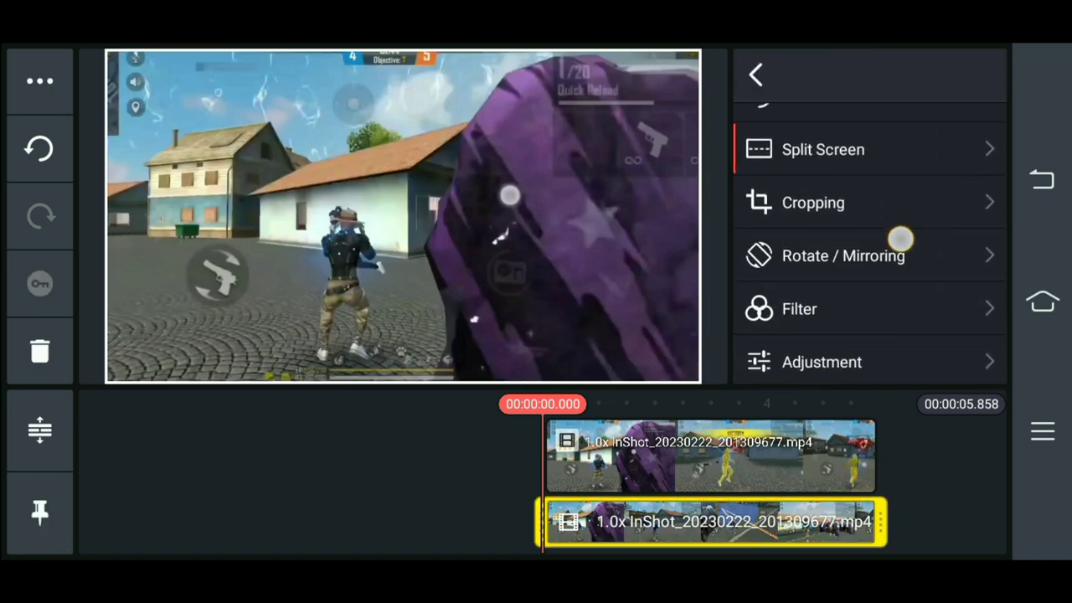
{"action": "scroll", "scroll_direction": "down", "scroll_amount": 3}
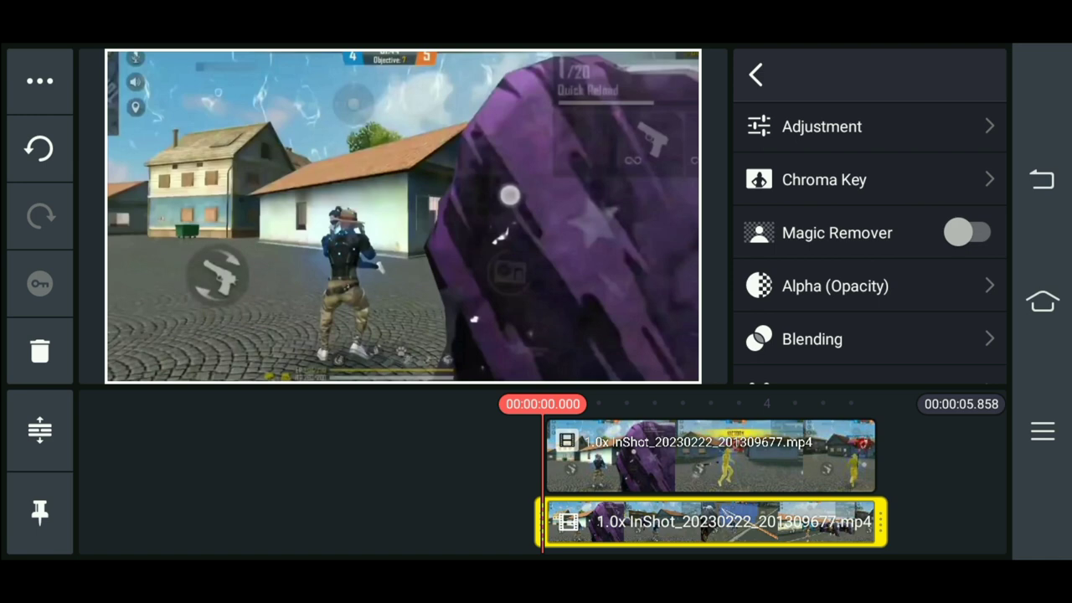
{"action": "left_click", "coordinate": [824, 179]}
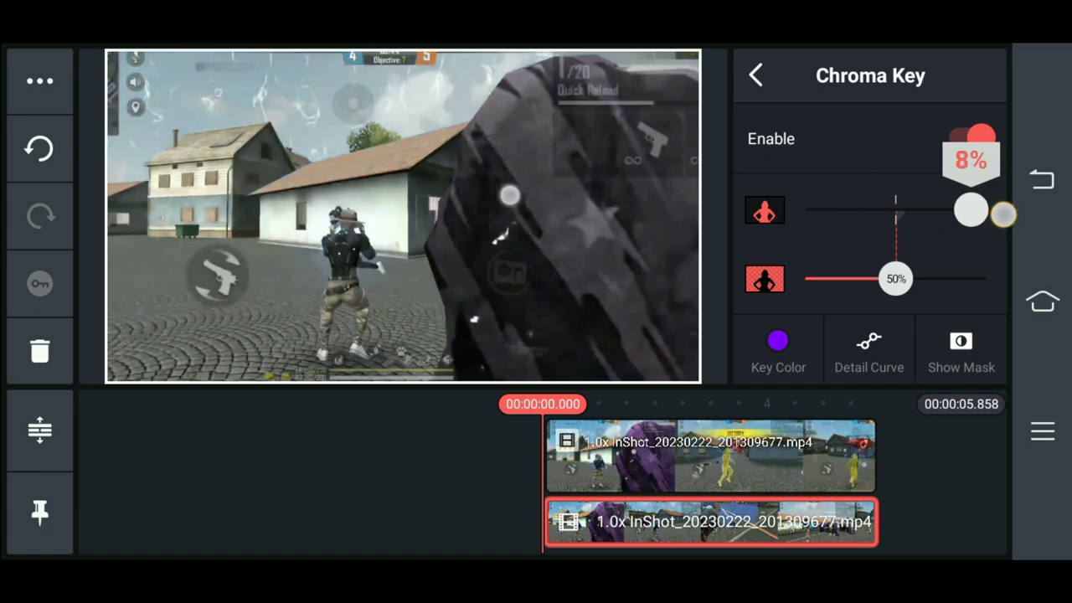
{"action": "left_click_drag", "start_coordinate": [971, 210], "coordinate": [932, 210]}
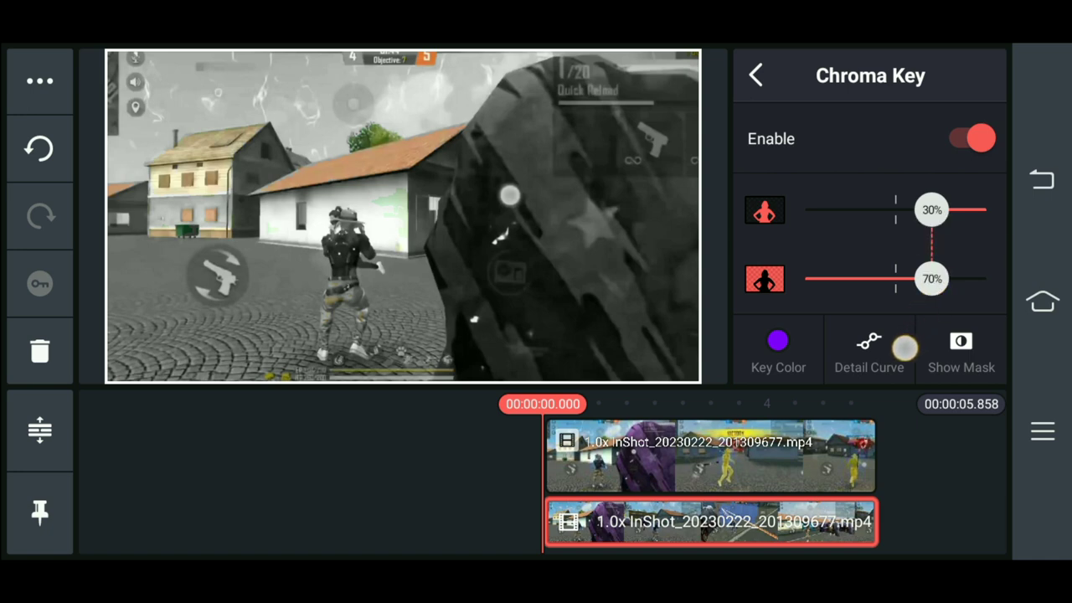
{"action": "left_click_drag", "start_coordinate": [932, 279], "coordinate": [932, 289]}
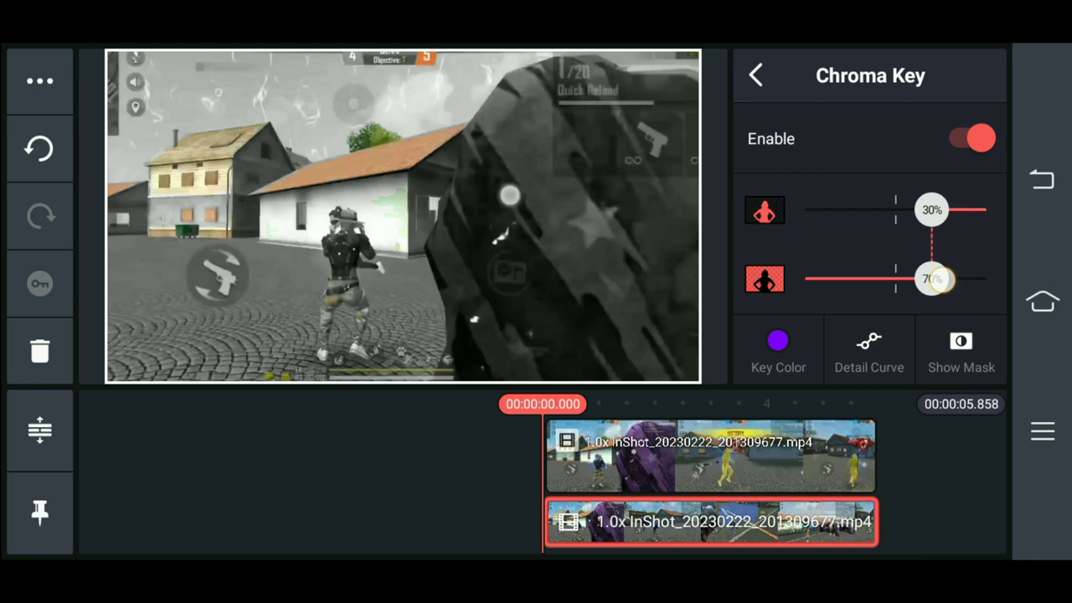
{"action": "left_click_drag", "start_coordinate": [934, 279], "coordinate": [866, 279]}
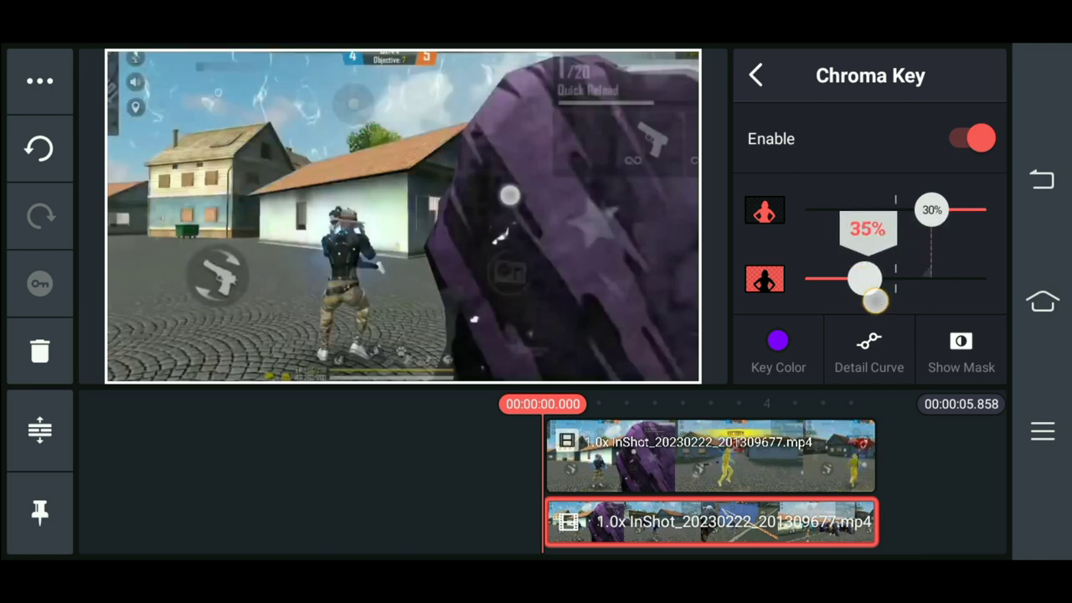
{"action": "left_click_drag", "start_coordinate": [862, 278], "coordinate": [917, 278]}
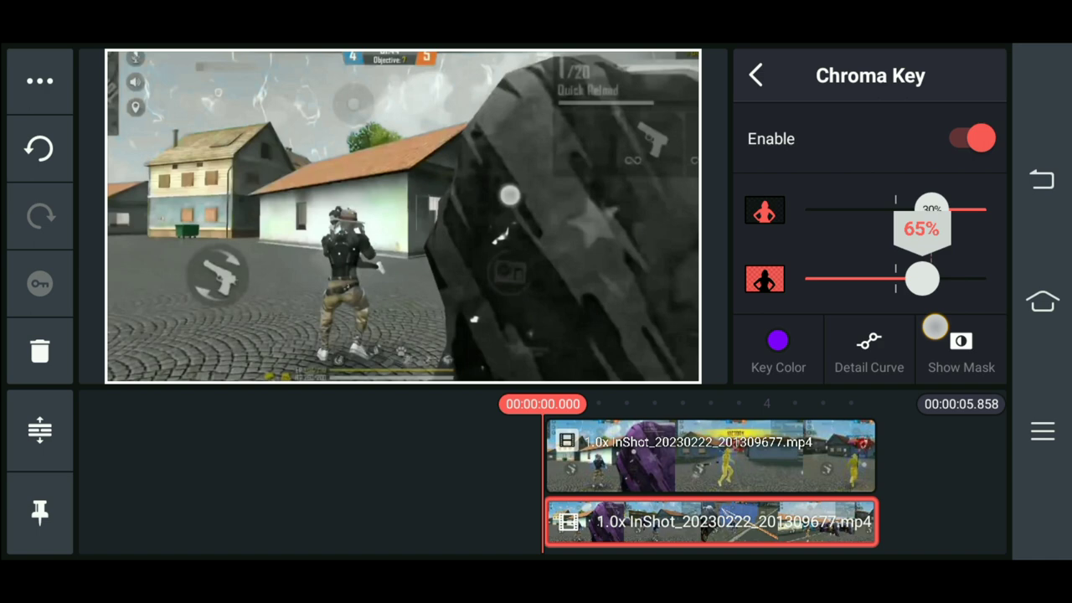
{"action": "left_click_drag", "start_coordinate": [921, 279], "coordinate": [929, 279]}
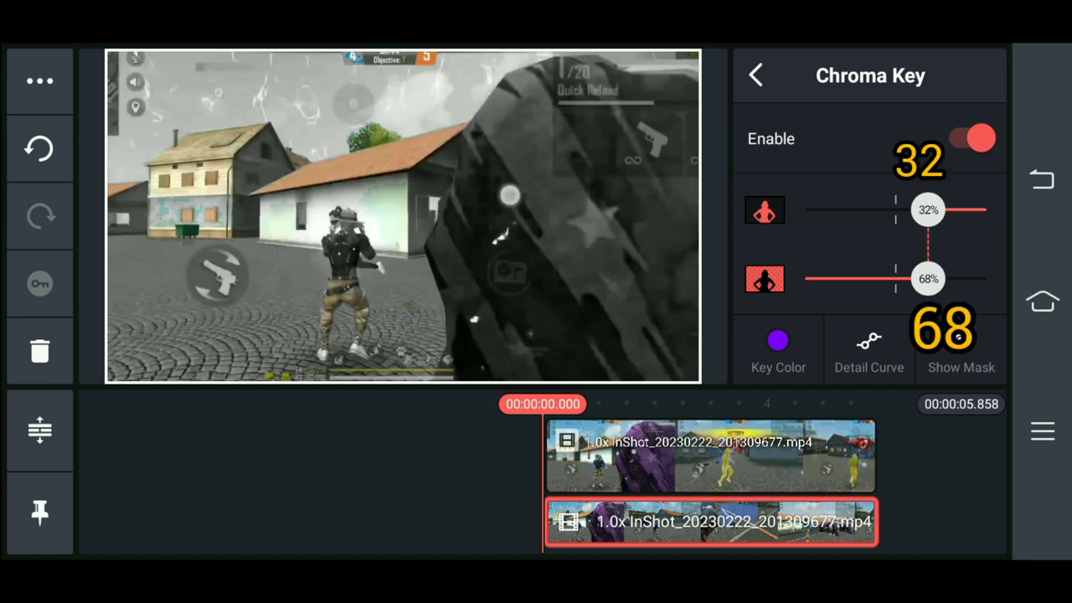
{"action": "left_click", "coordinate": [758, 74]}
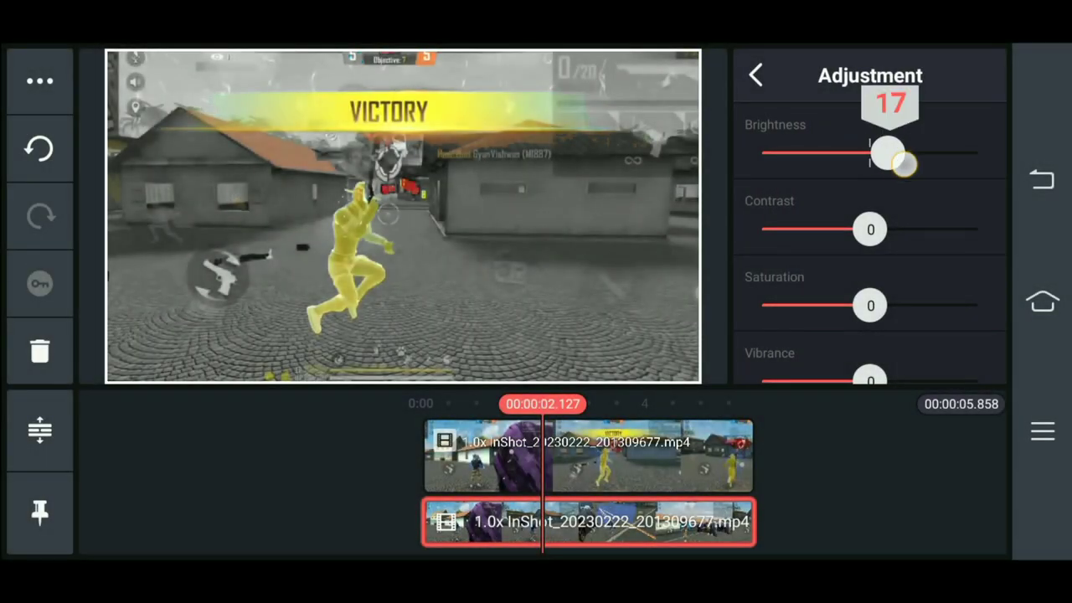
- Set the overlay's brightness to 13, contrast to 9 and saturation to 100
{"action": "left_click_drag", "start_coordinate": [900, 163], "coordinate": [884, 153]}
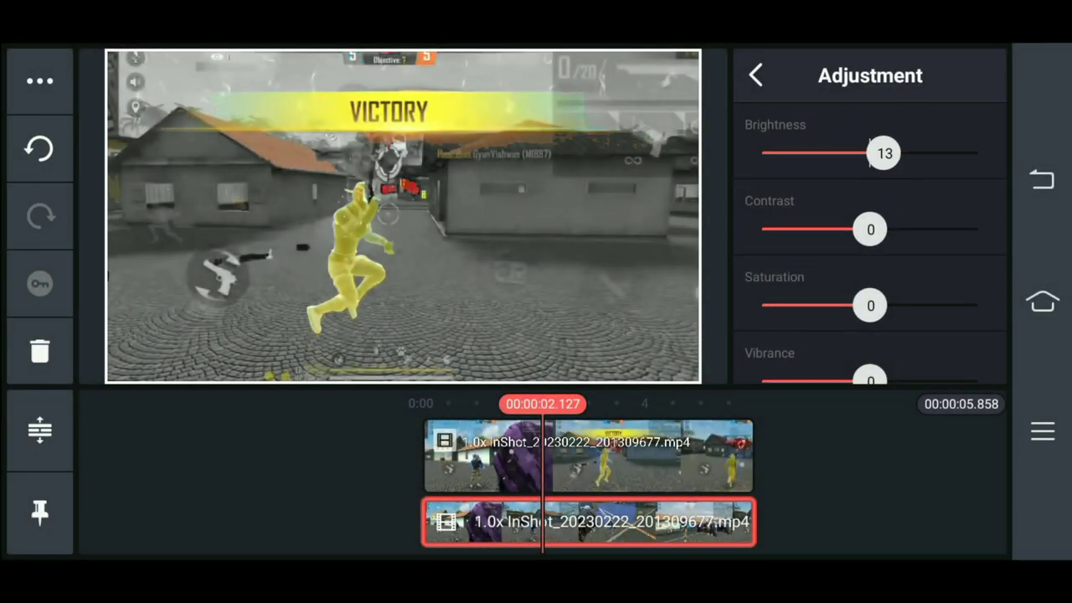
{"action": "left_click_drag", "start_coordinate": [871, 229], "coordinate": [908, 229]}
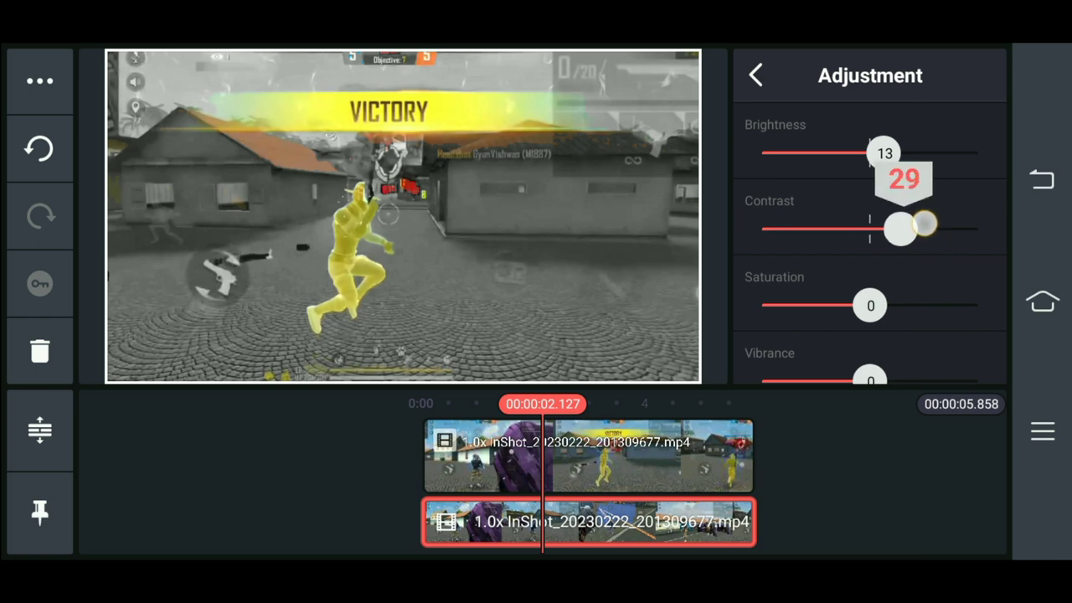
{"action": "left_click_drag", "start_coordinate": [917, 226], "coordinate": [880, 228]}
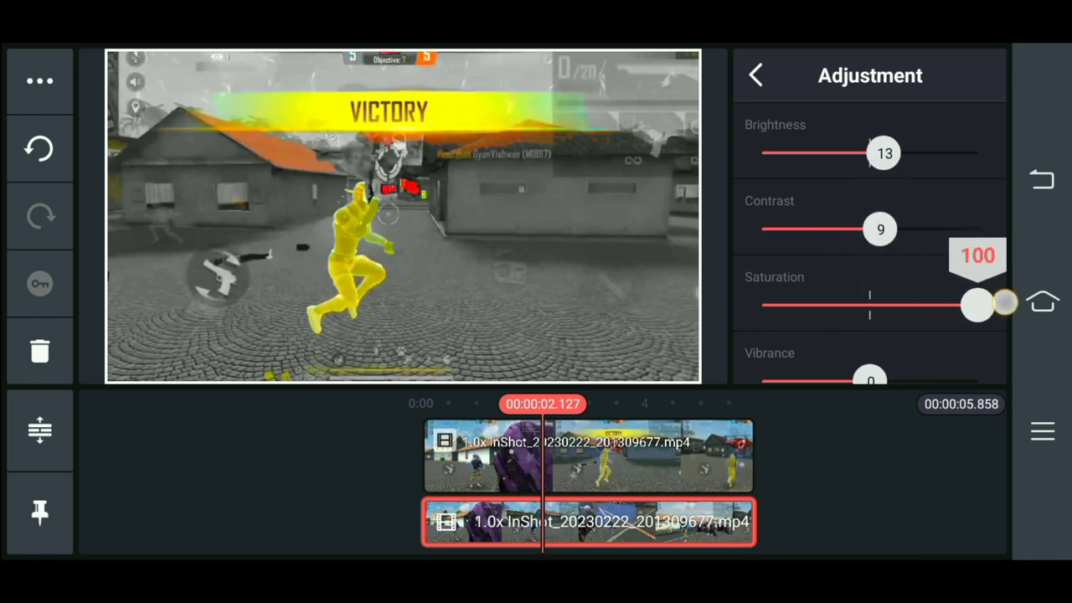
{"action": "scroll", "scroll_direction": "down", "scroll_amount": 3}
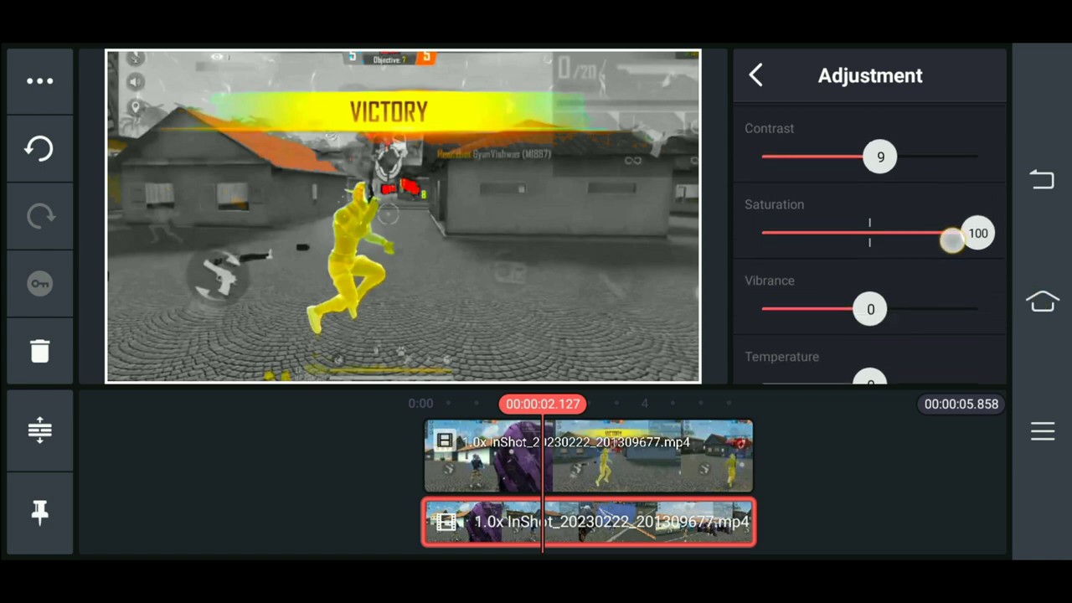
{"action": "scroll", "scroll_direction": "down", "scroll_amount": 3}
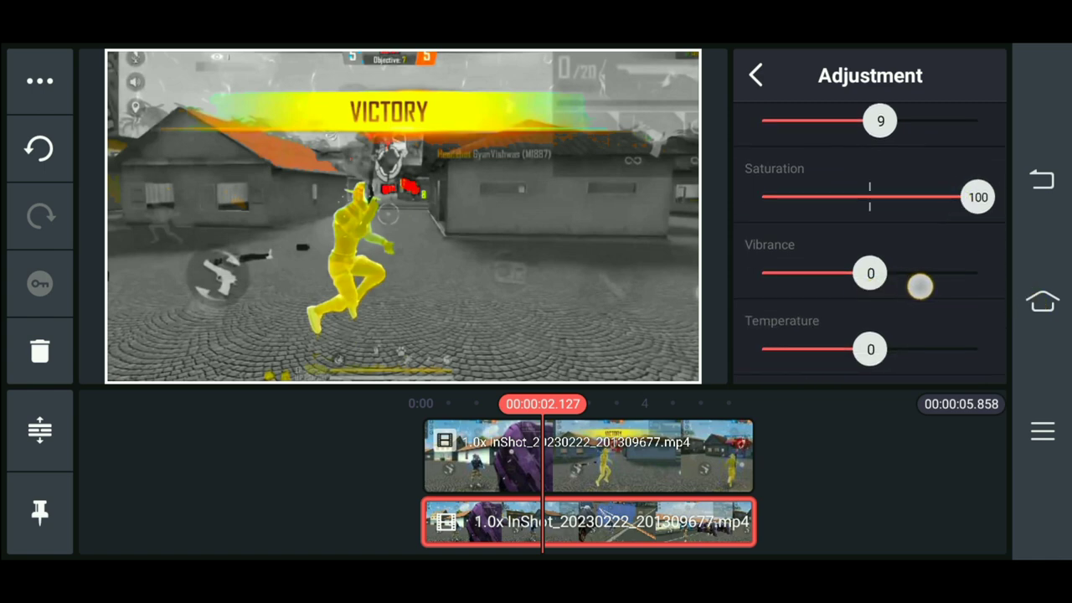
- Export the project as an FHD 1080p, 30 fps video
{"action": "left_click", "coordinate": [757, 74]}
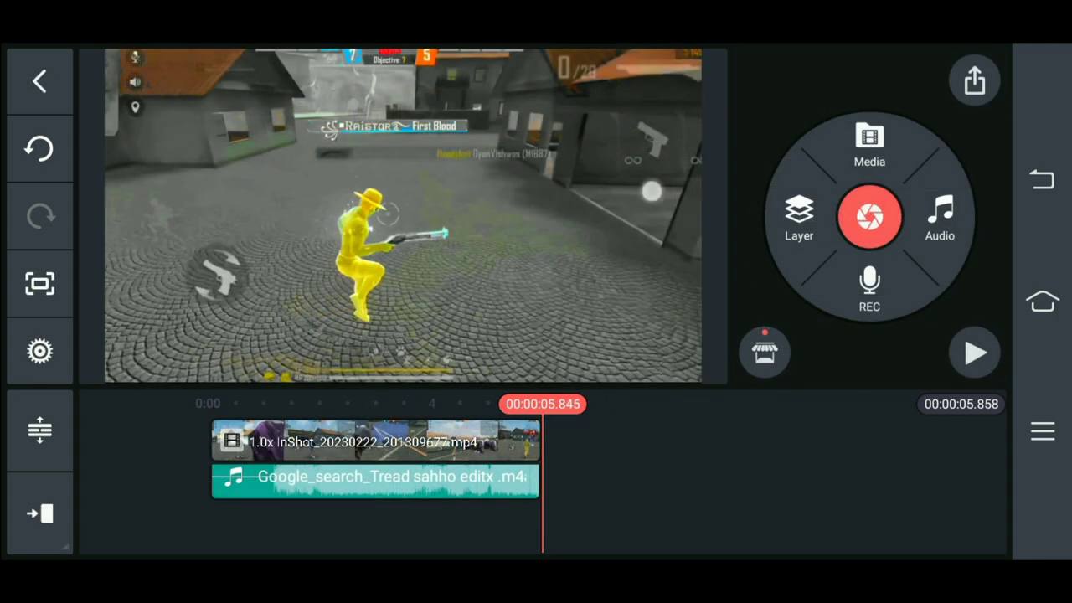
{"action": "left_click", "coordinate": [974, 80]}
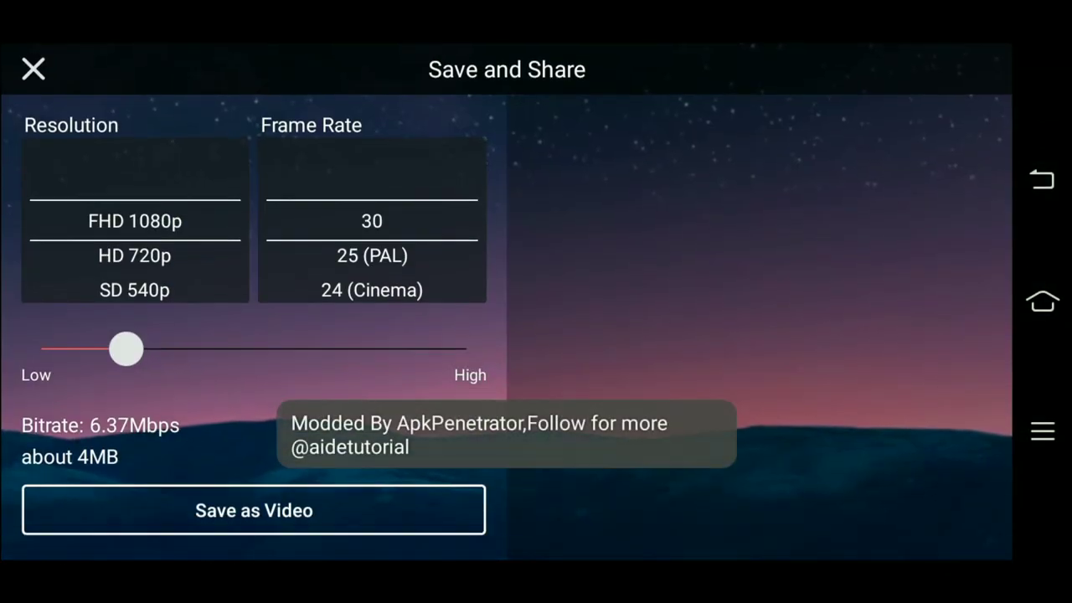
{"action": "left_click", "coordinate": [254, 511]}
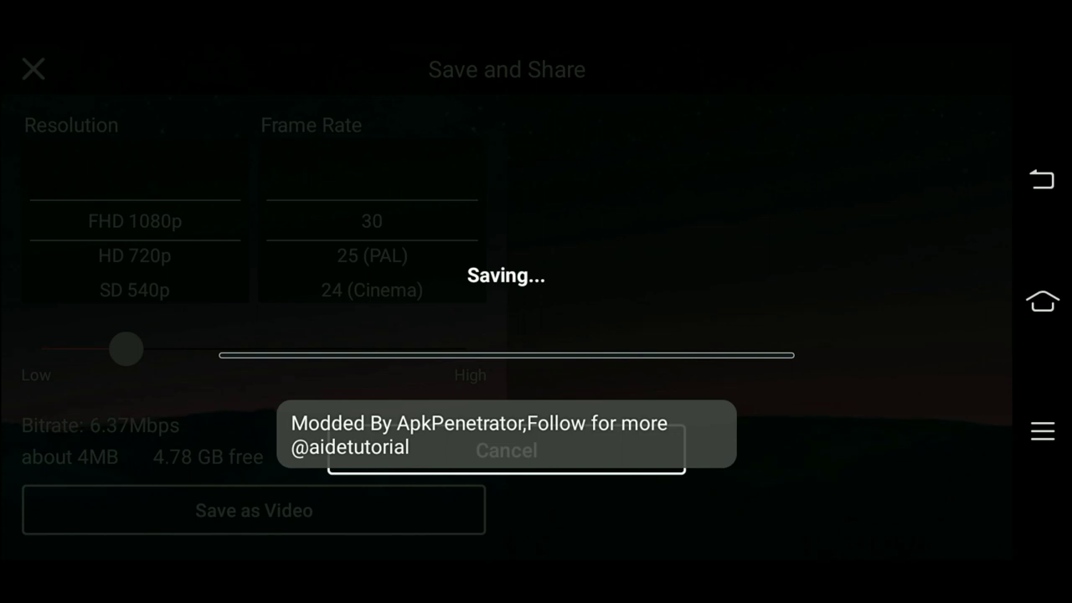